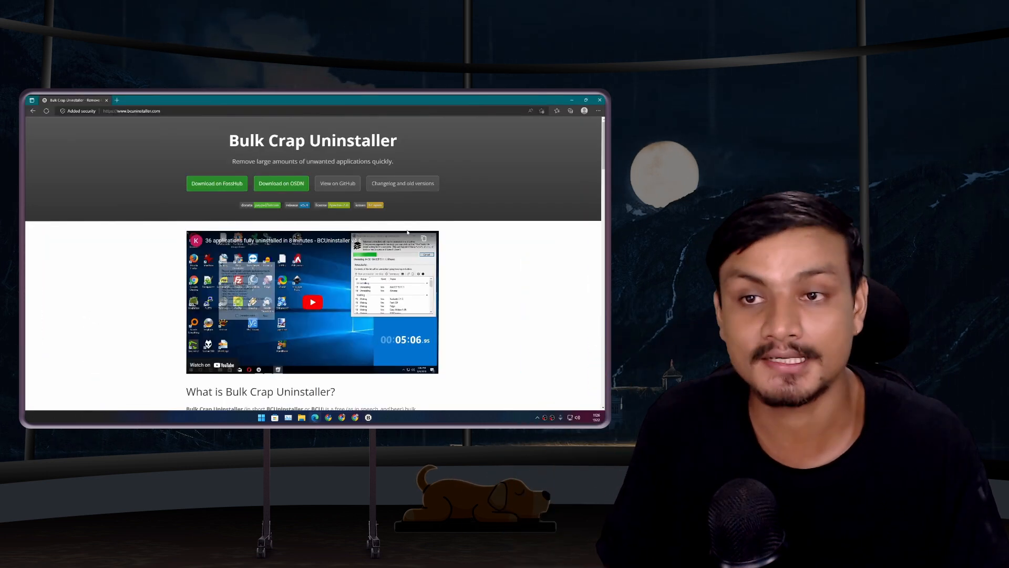
Search the installed programs for 'blue' so only BlueStacks 5 and BlueStacks X remain listed
click(586, 100)
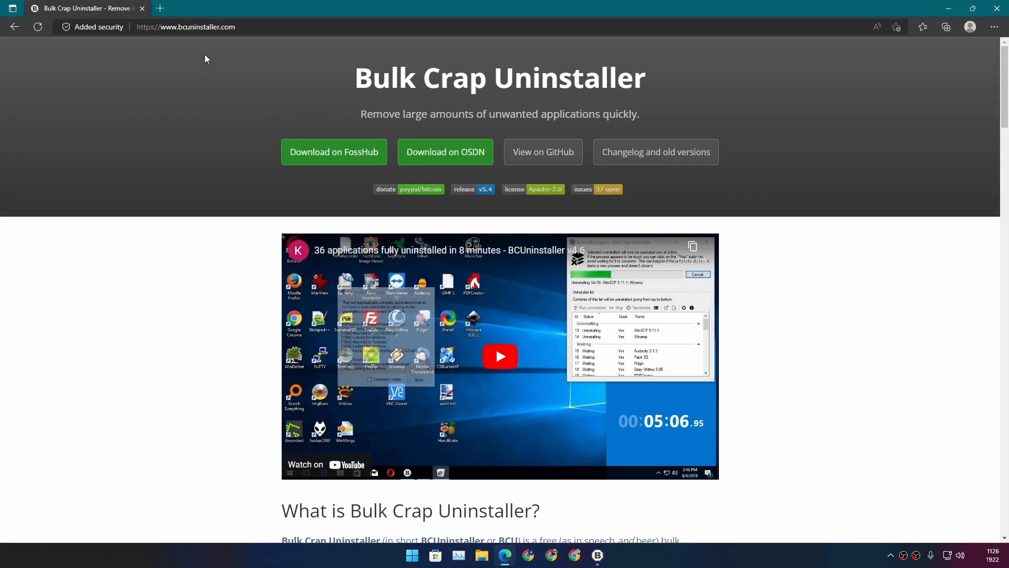
mouse_move(373, 103)
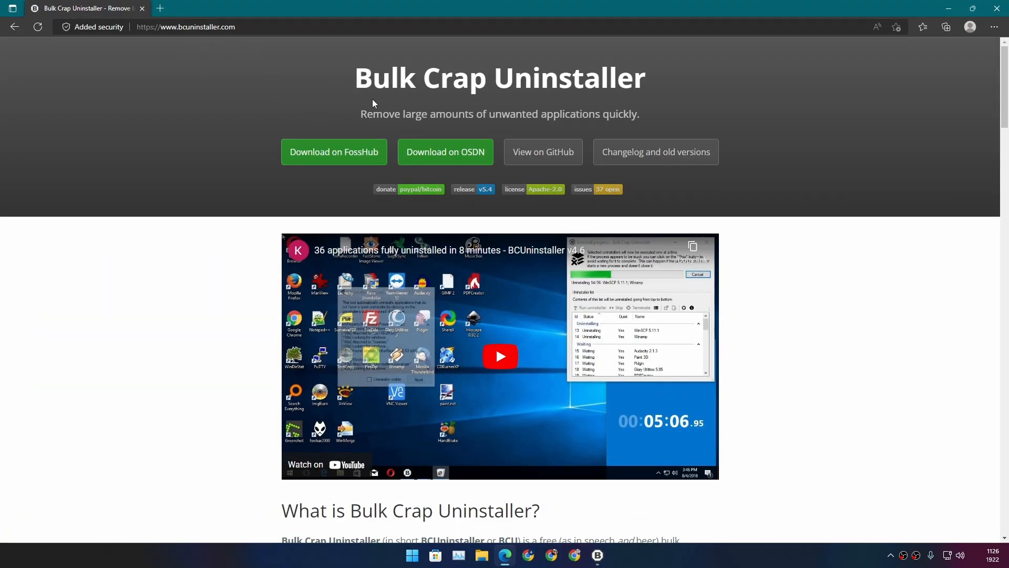
scroll(down, 3)
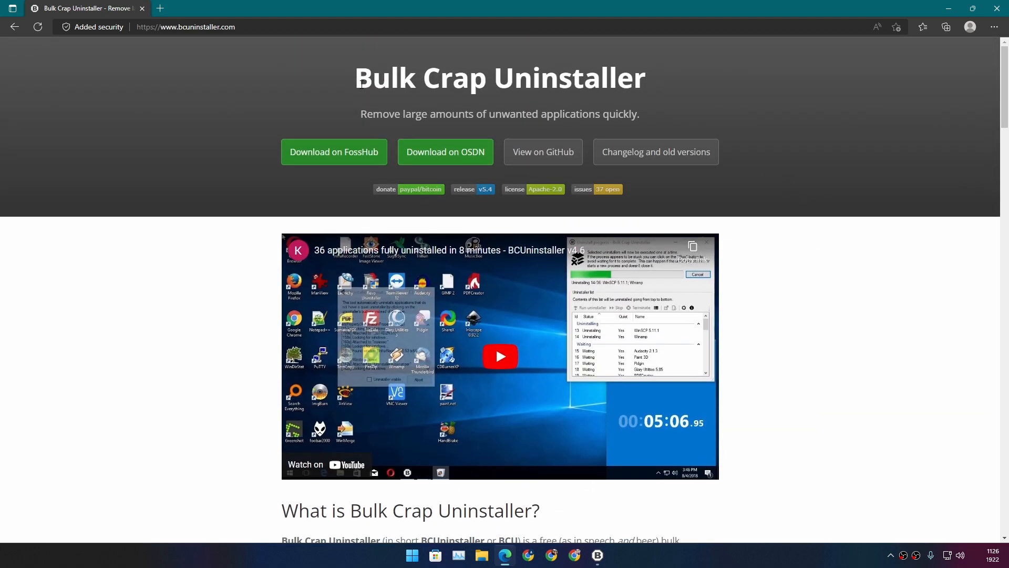
scroll(down, 3)
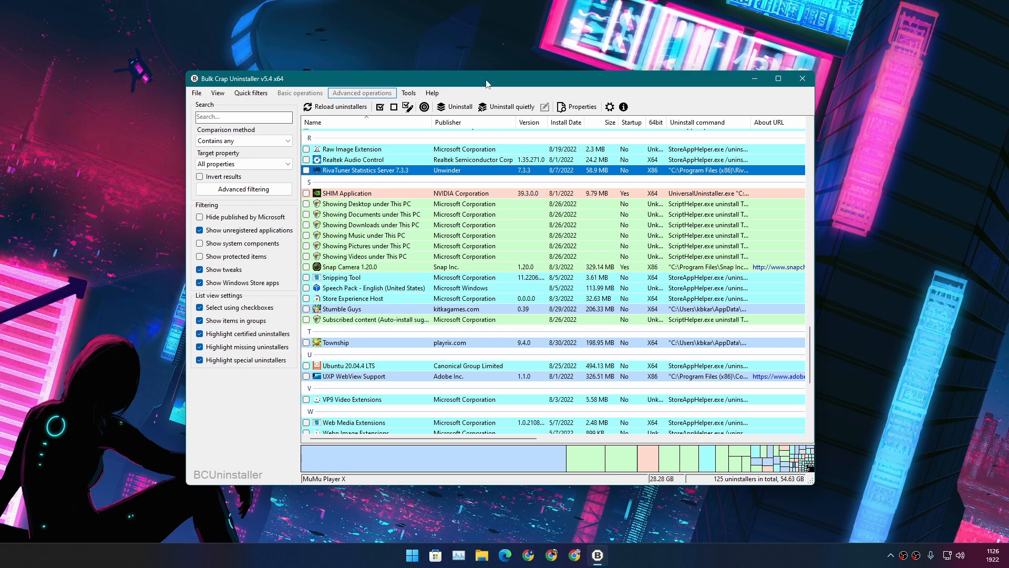
mouse_move(617, 94)
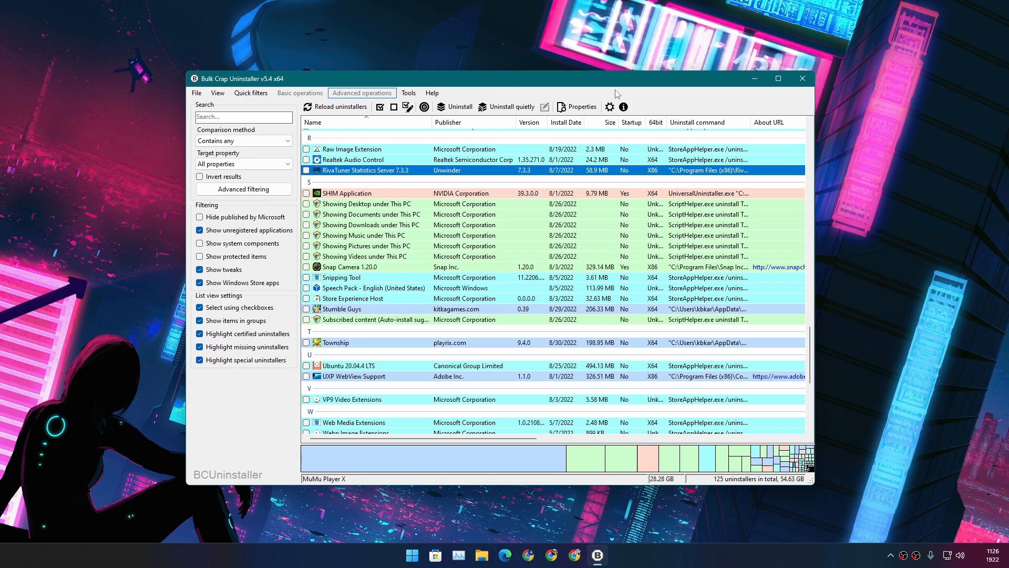
mouse_move(581, 92)
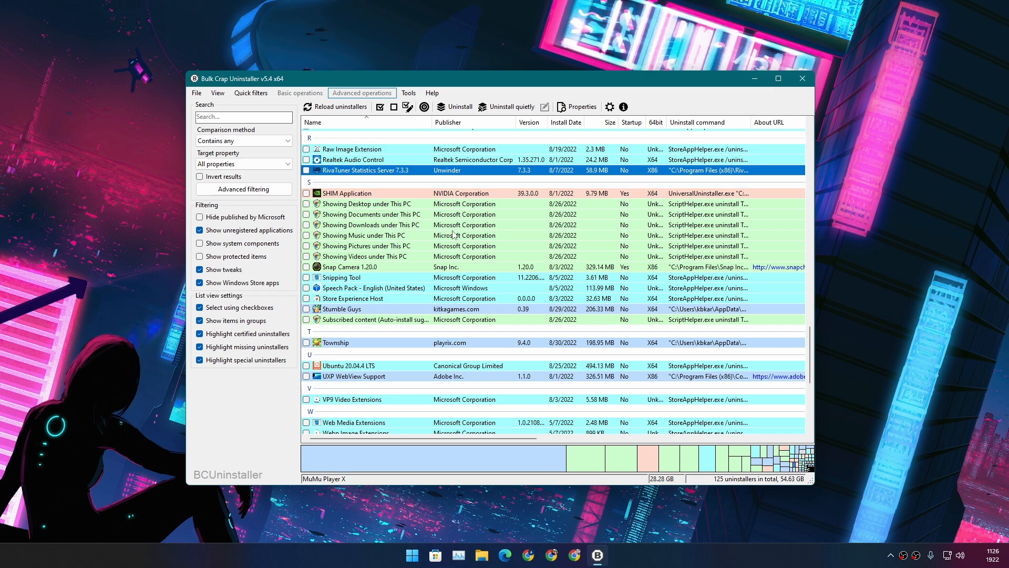
scroll(up, 3)
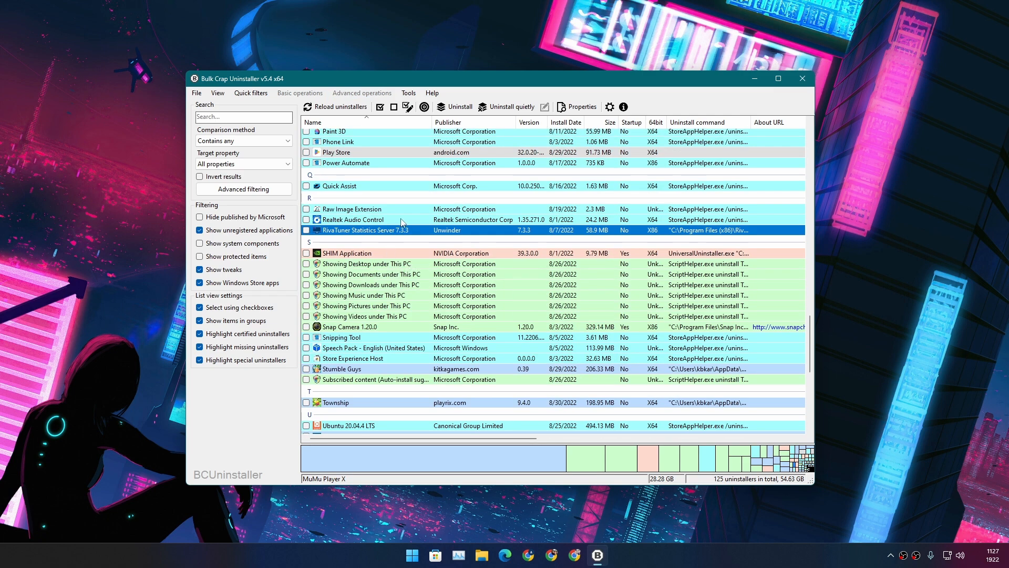
click(243, 117)
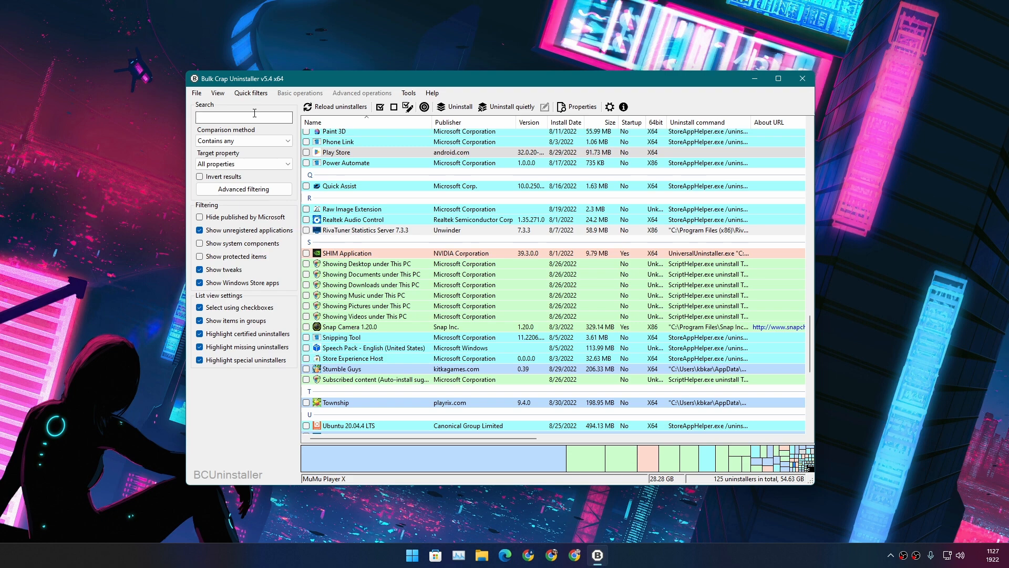
text(blue)
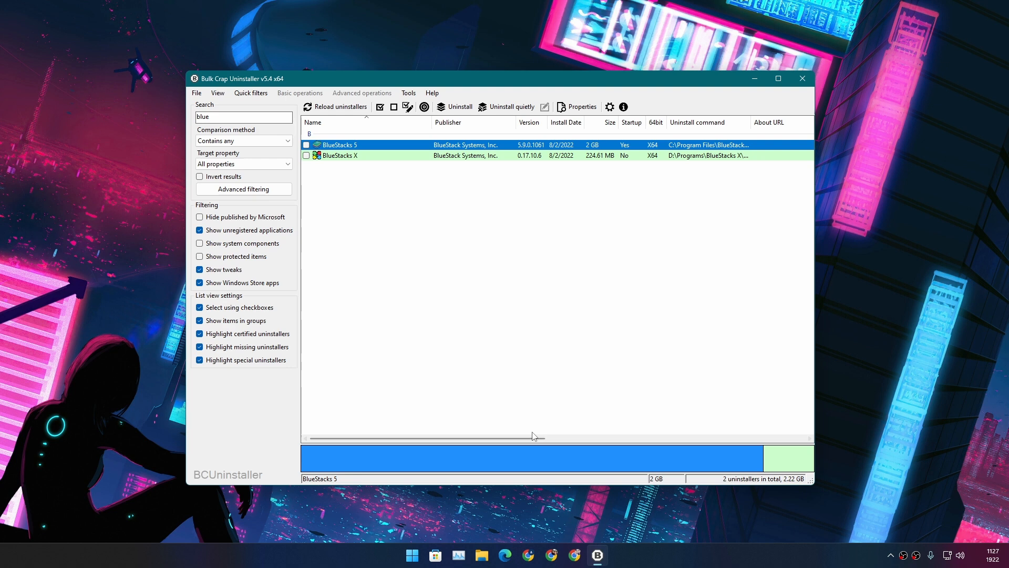
mouse_move(695, 472)
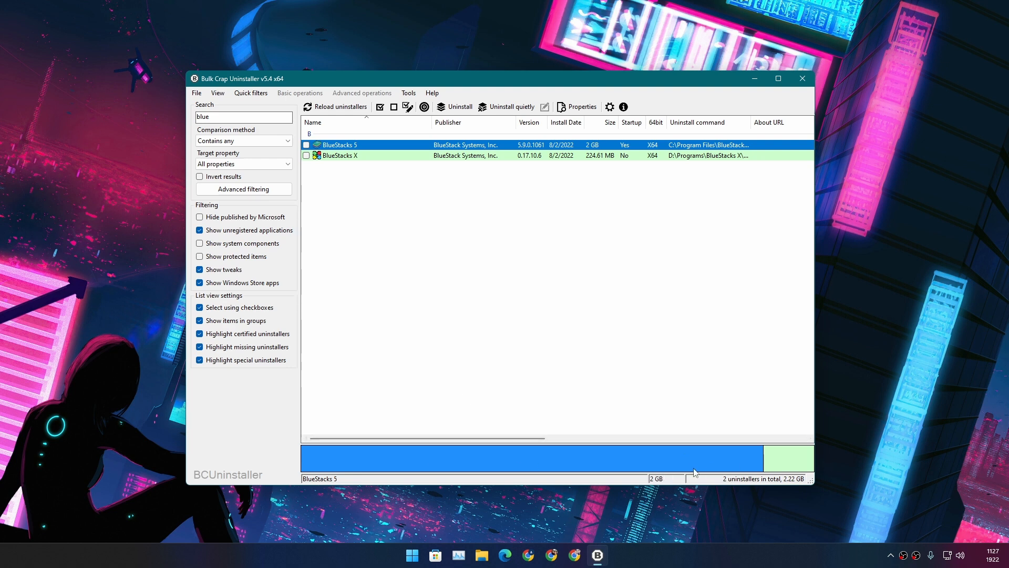
mouse_move(365, 144)
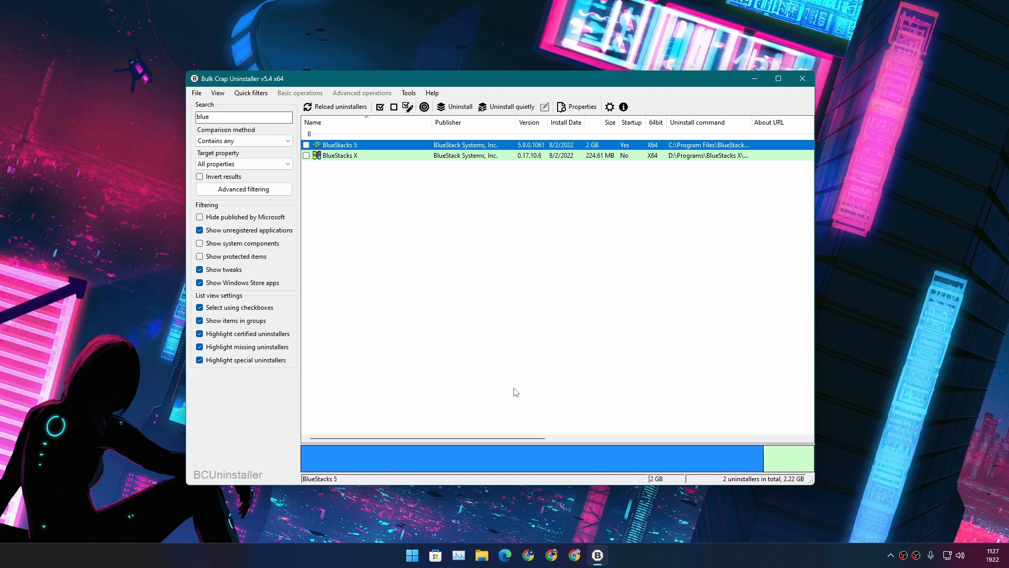
Start uninstalling BlueStacks 5, add BlueStacks X to the task and continue to the confirmation list
right_click(337, 144)
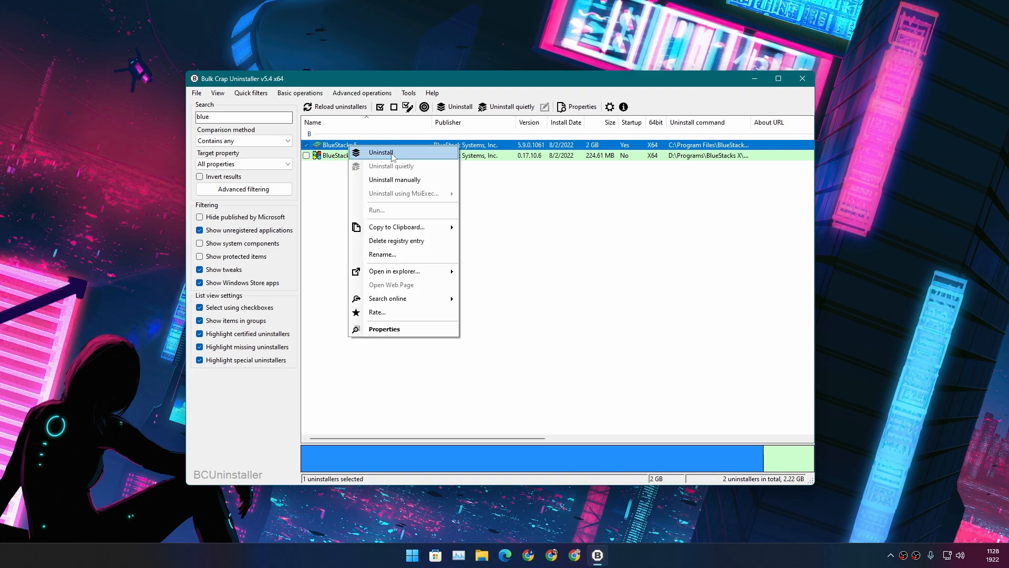
click(381, 153)
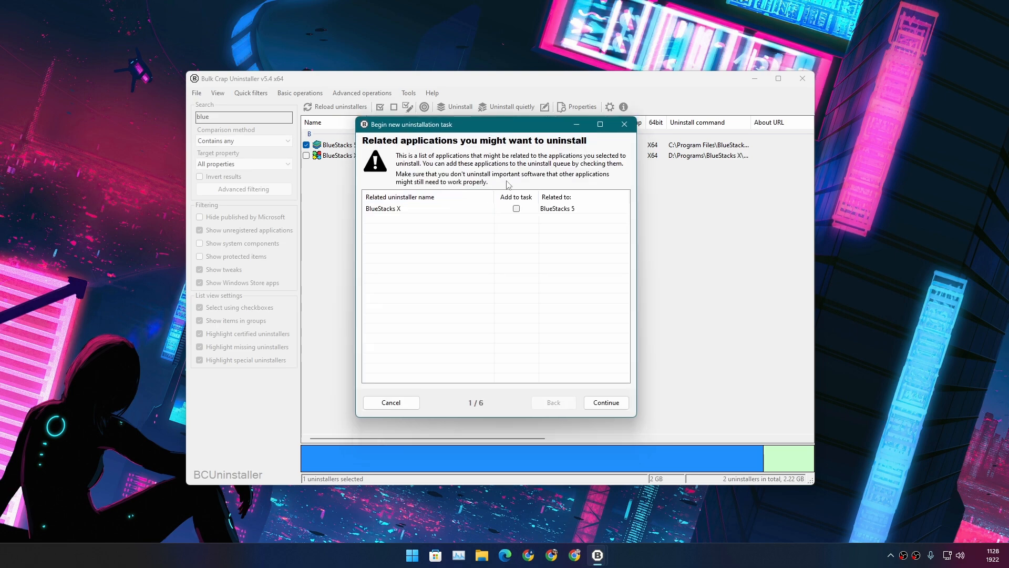
mouse_move(394, 215)
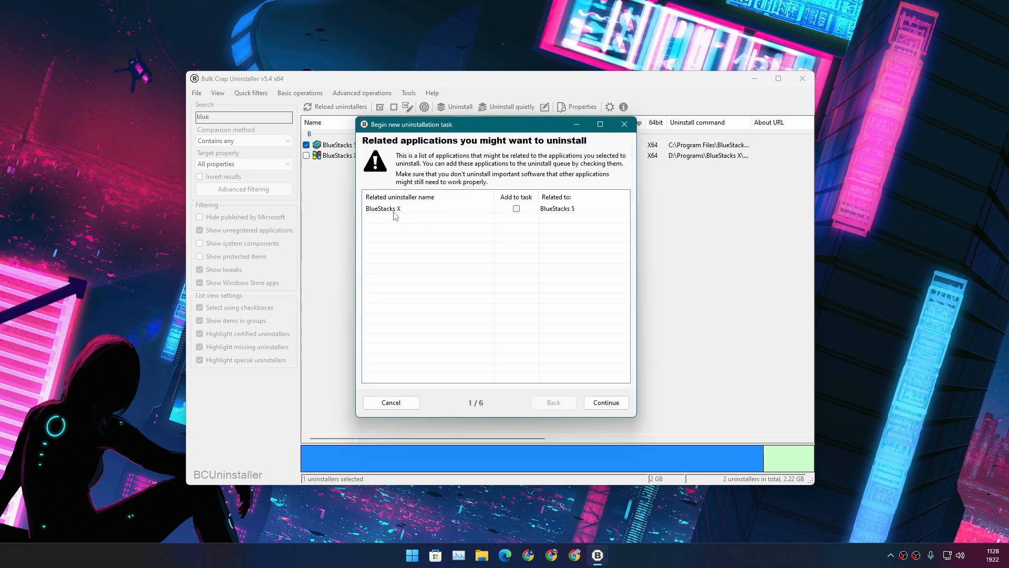
drag(411, 124, 527, 136)
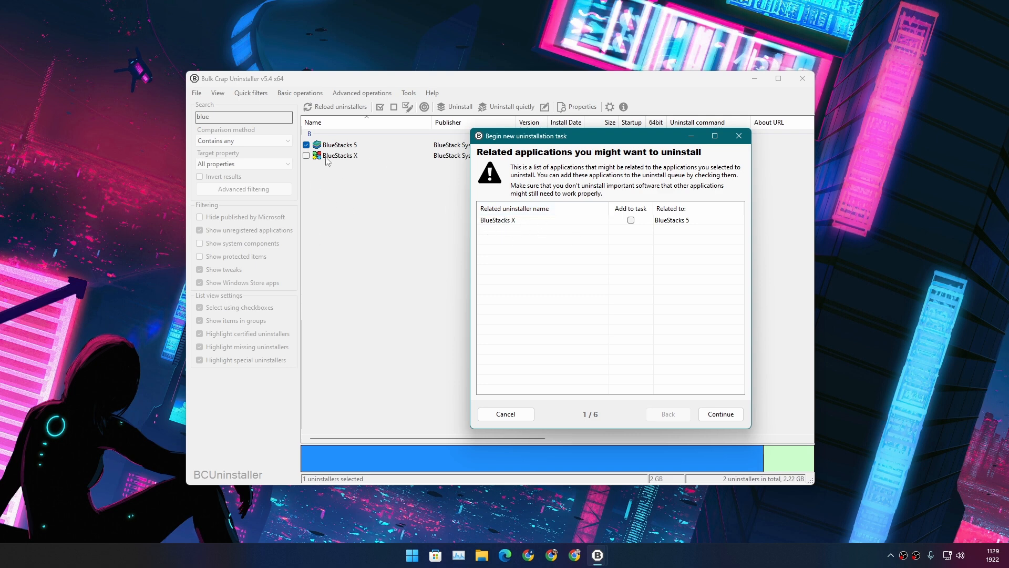
mouse_move(334, 142)
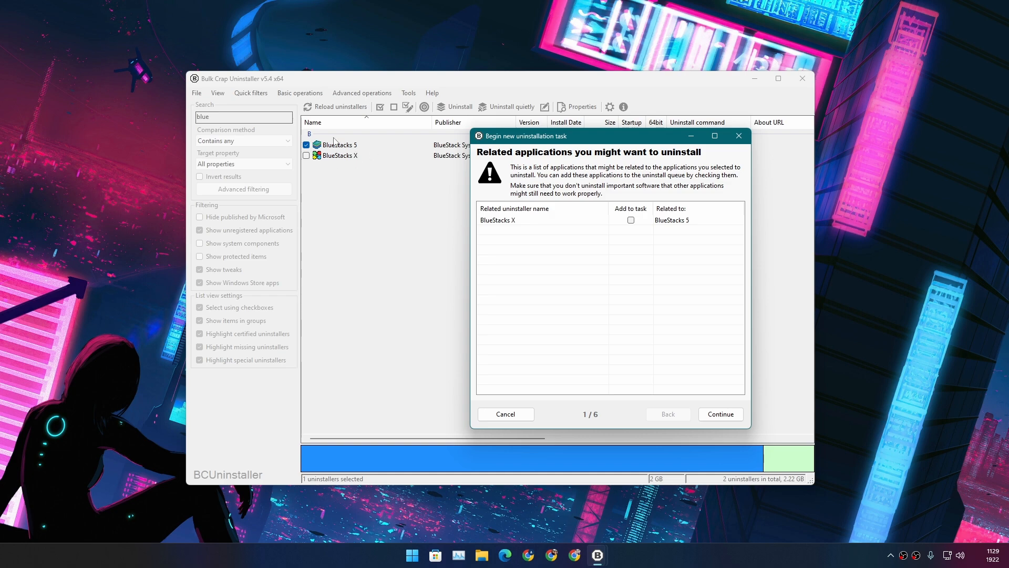
mouse_move(346, 163)
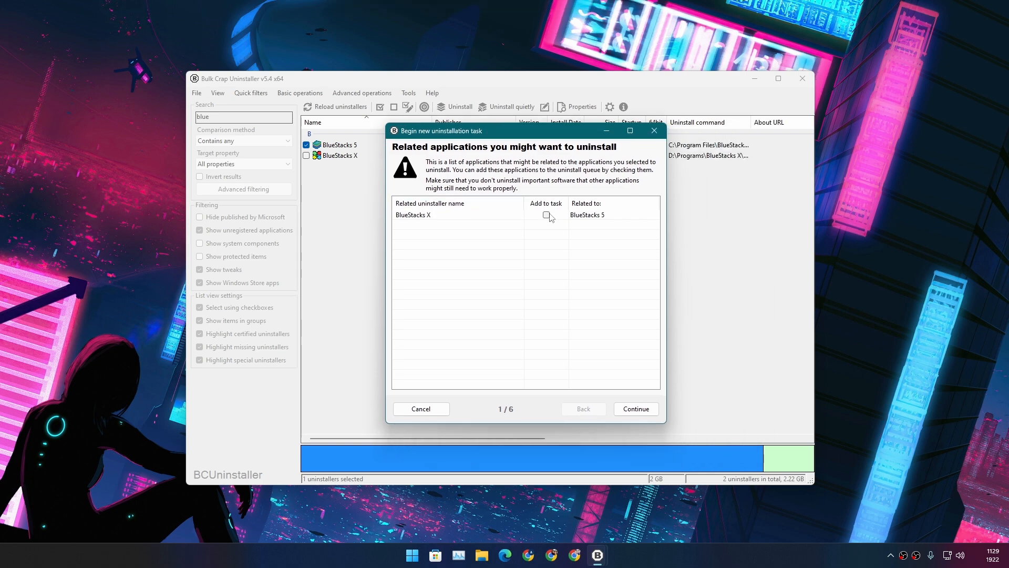
click(545, 215)
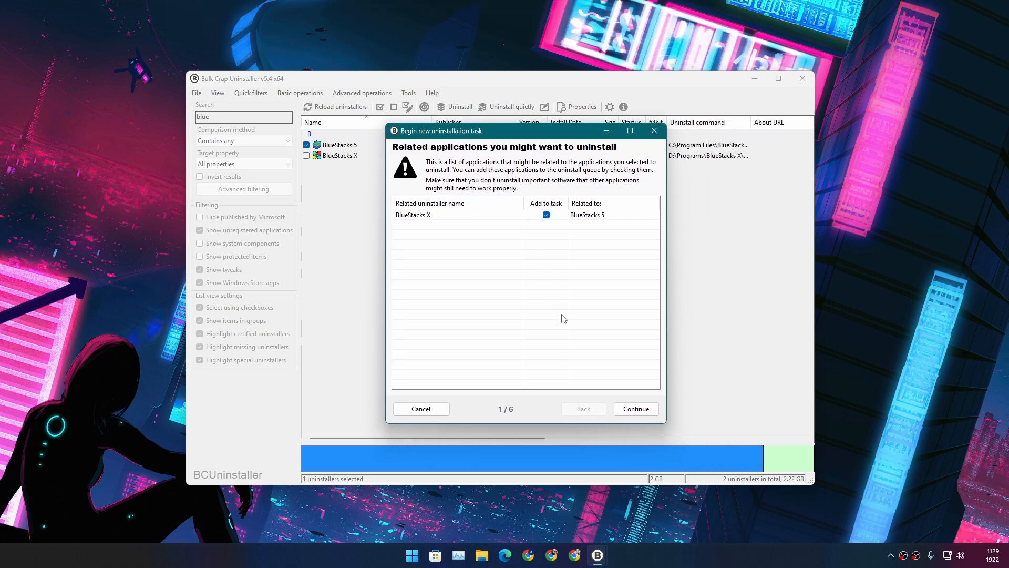
mouse_move(579, 283)
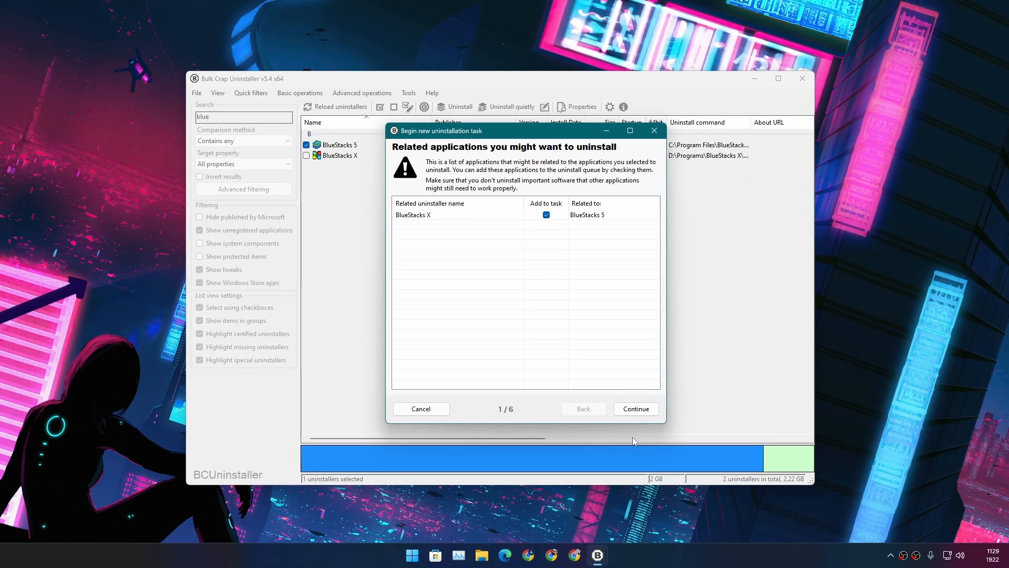
click(635, 408)
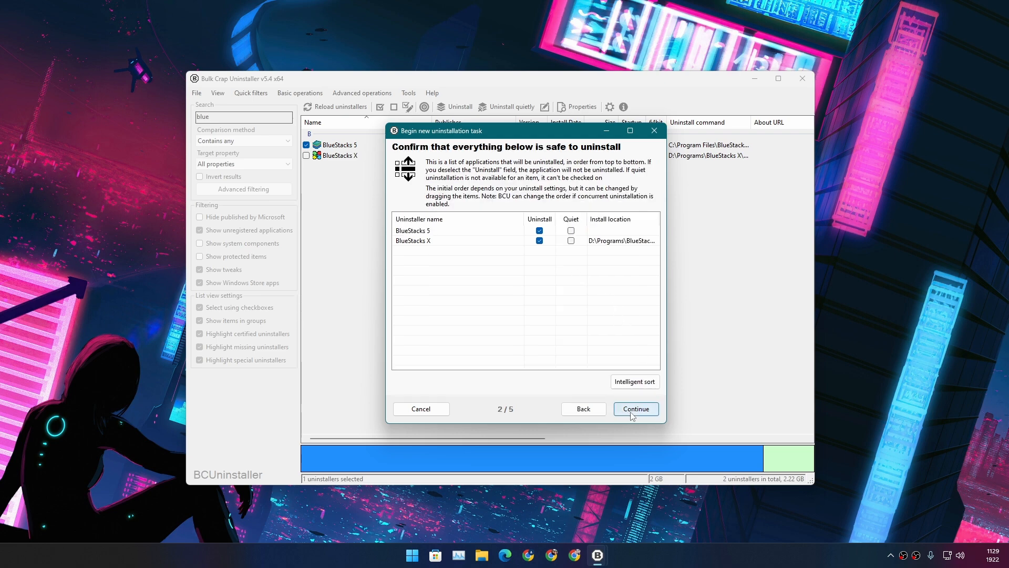
Accept the uninstall settings with no restore point and reach the final summary for both BlueStacks apps
click(635, 409)
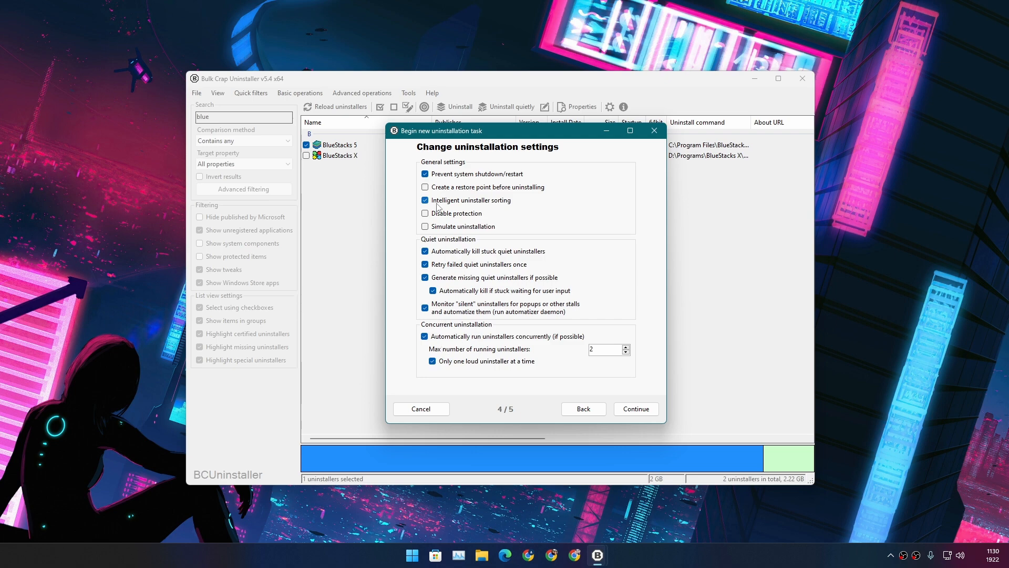
click(425, 187)
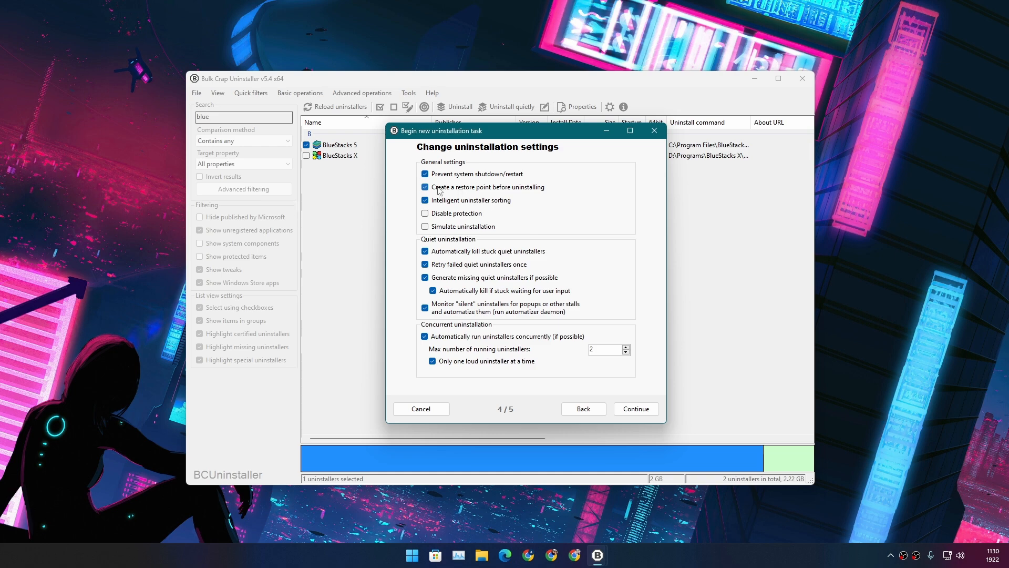
click(423, 187)
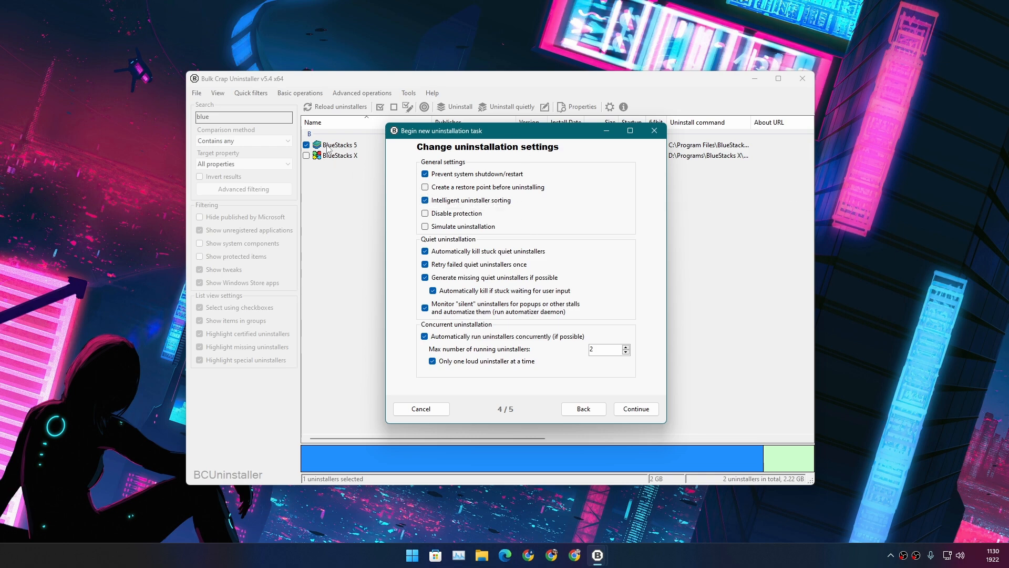
mouse_move(433, 200)
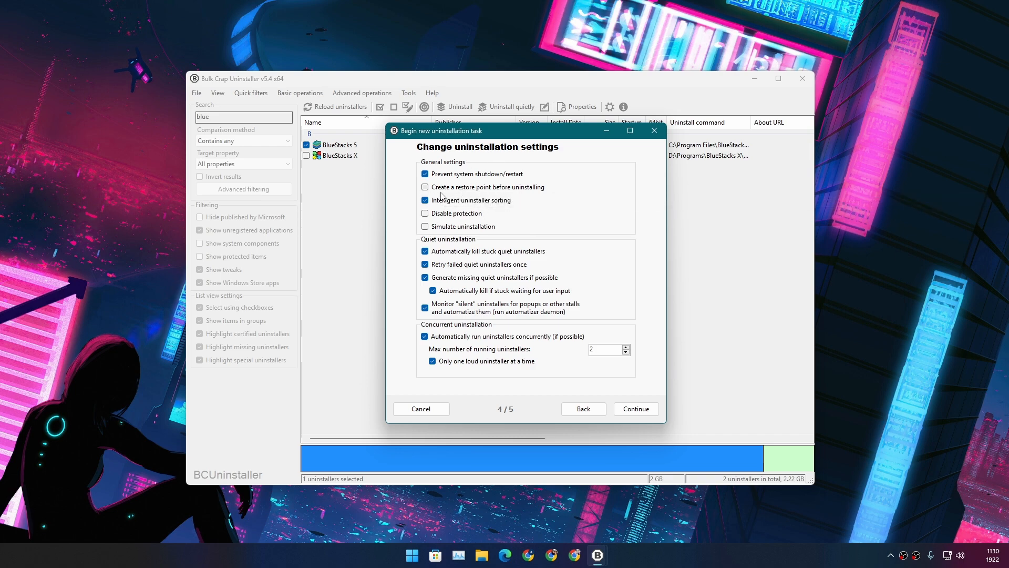
click(424, 187)
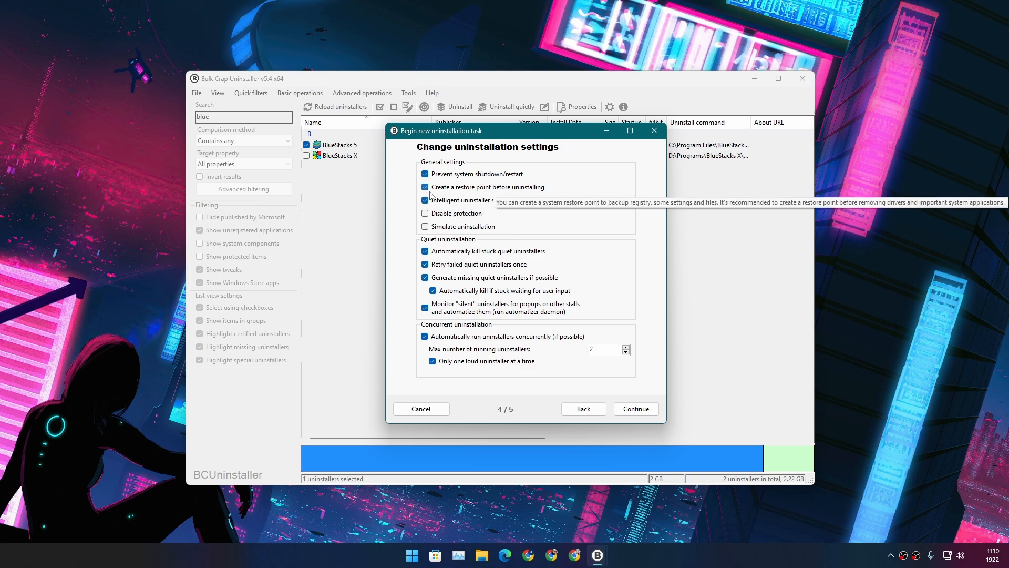
click(424, 187)
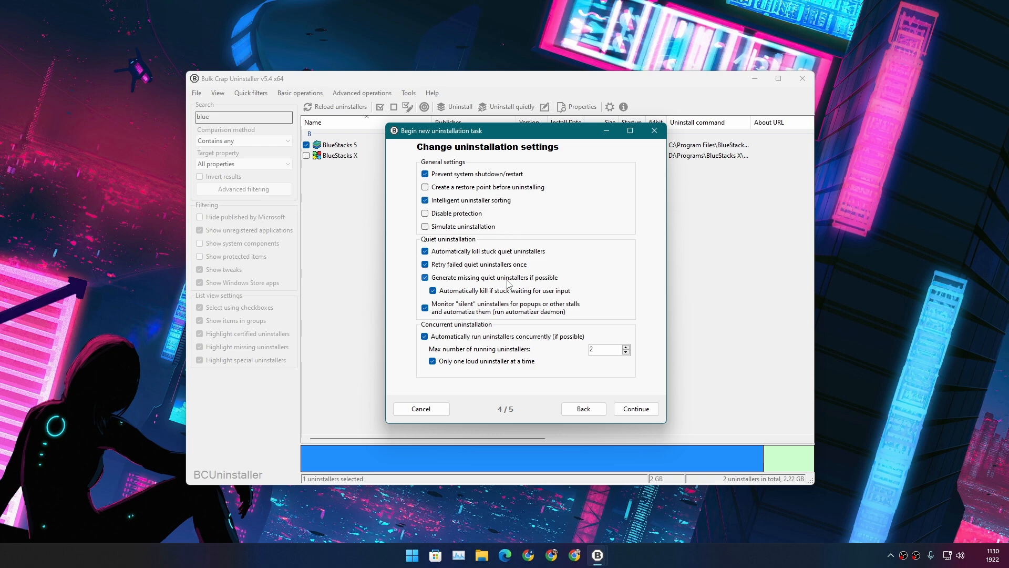
mouse_move(536, 258)
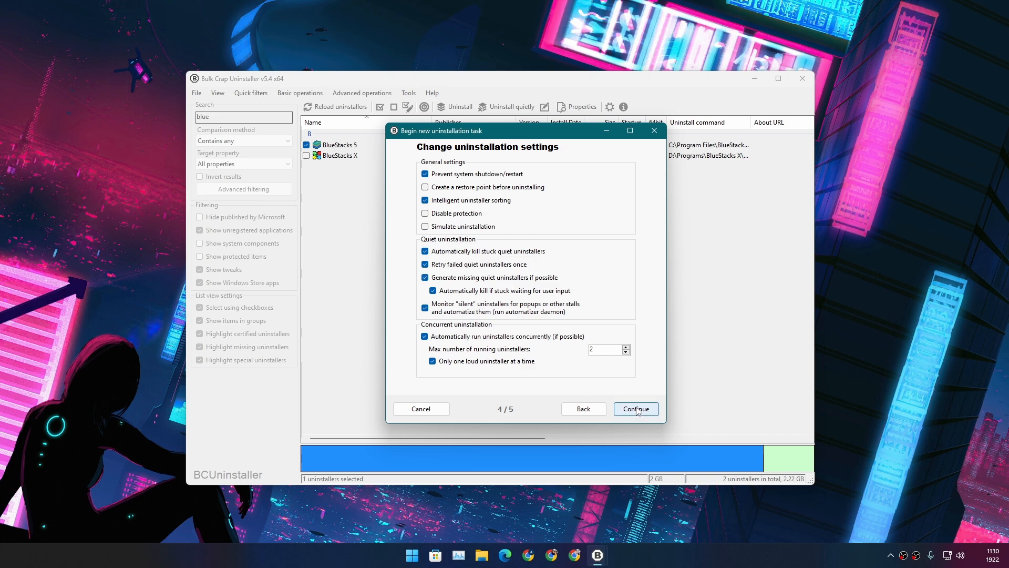
click(635, 409)
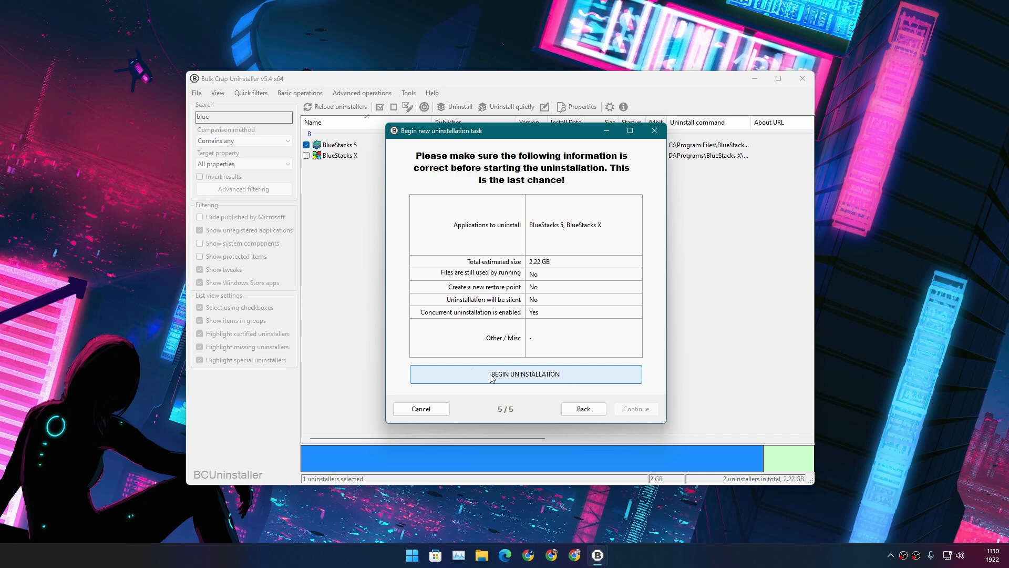
Run the uninstallation of BlueStacks 5 and BlueStacks X and dismiss the finished progress report
click(525, 374)
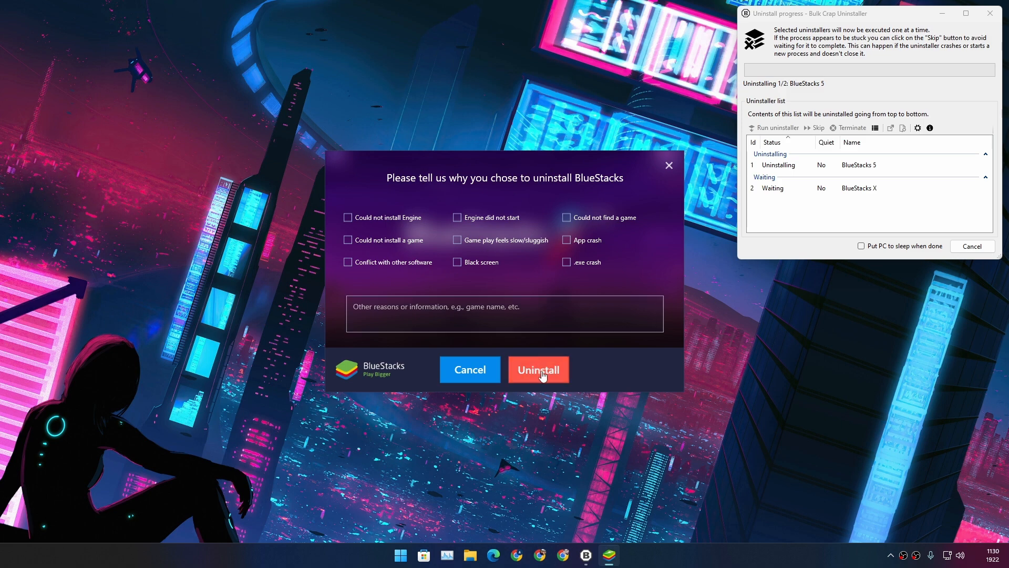
click(539, 369)
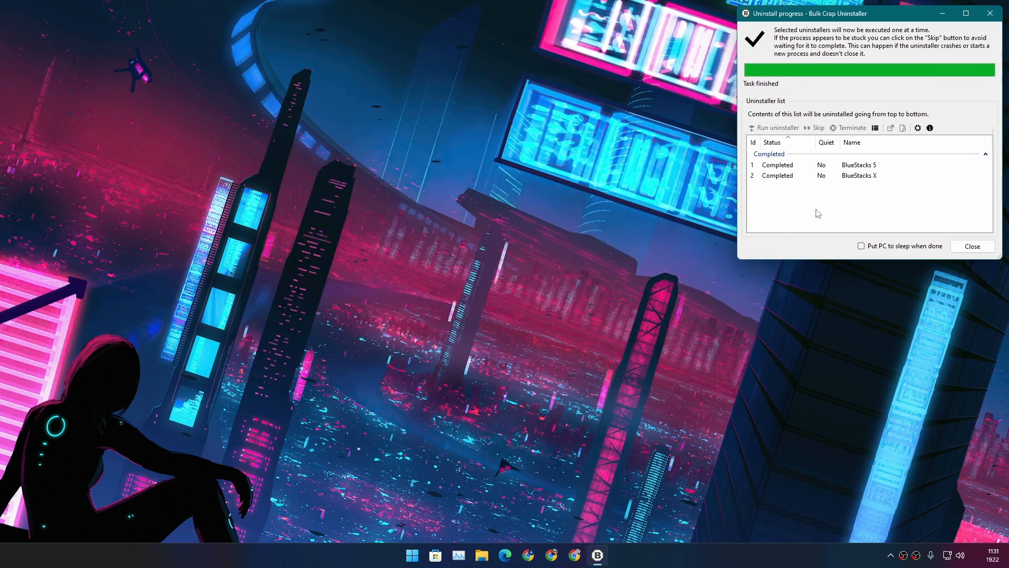
mouse_move(881, 235)
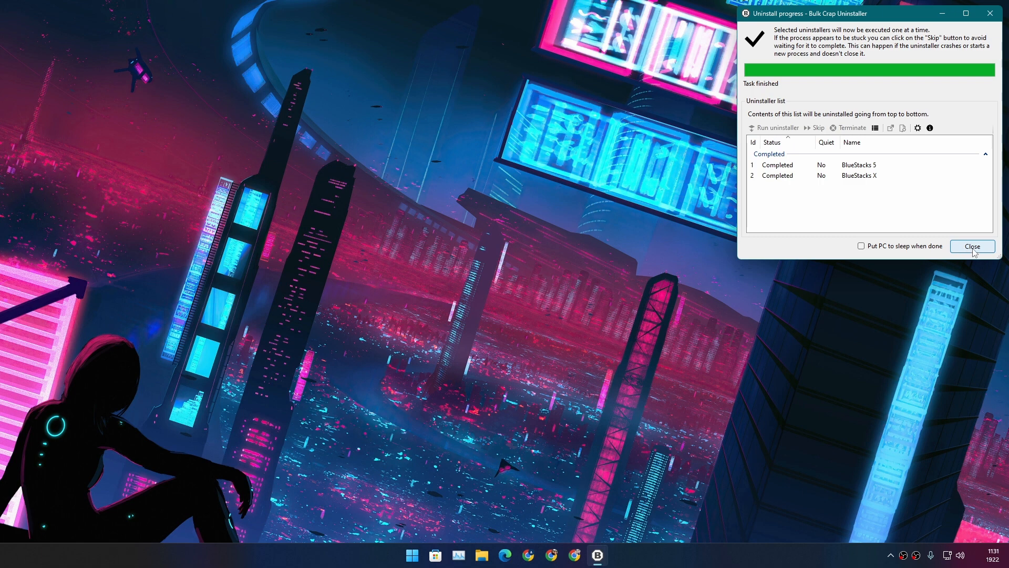
click(972, 246)
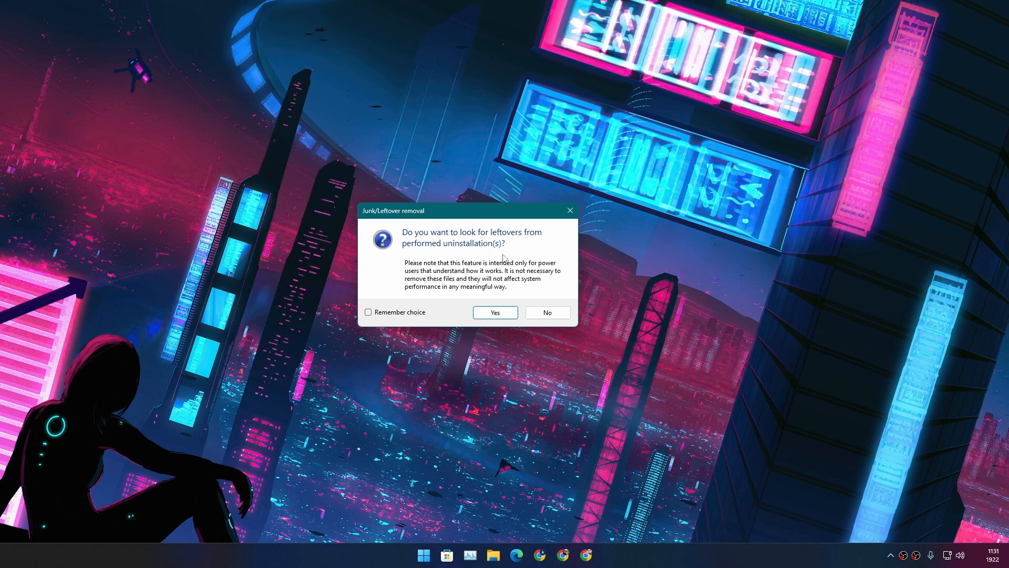
mouse_move(487, 256)
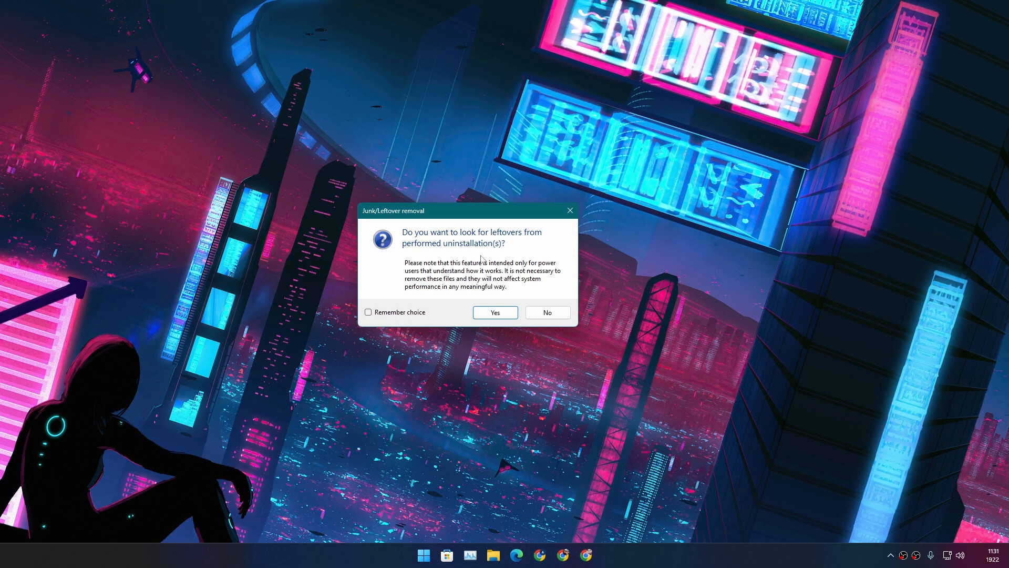
mouse_move(495, 312)
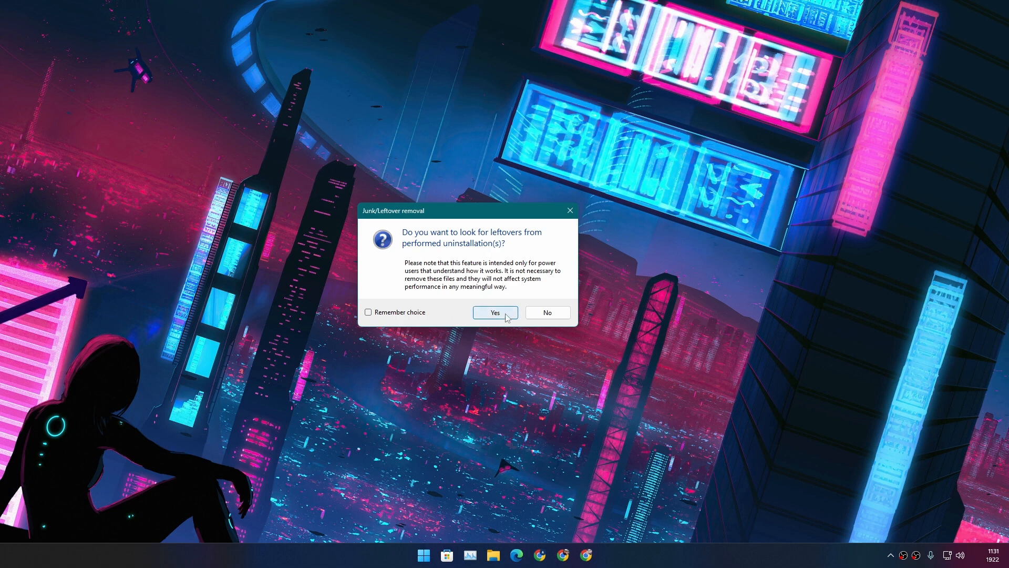
mouse_move(372, 315)
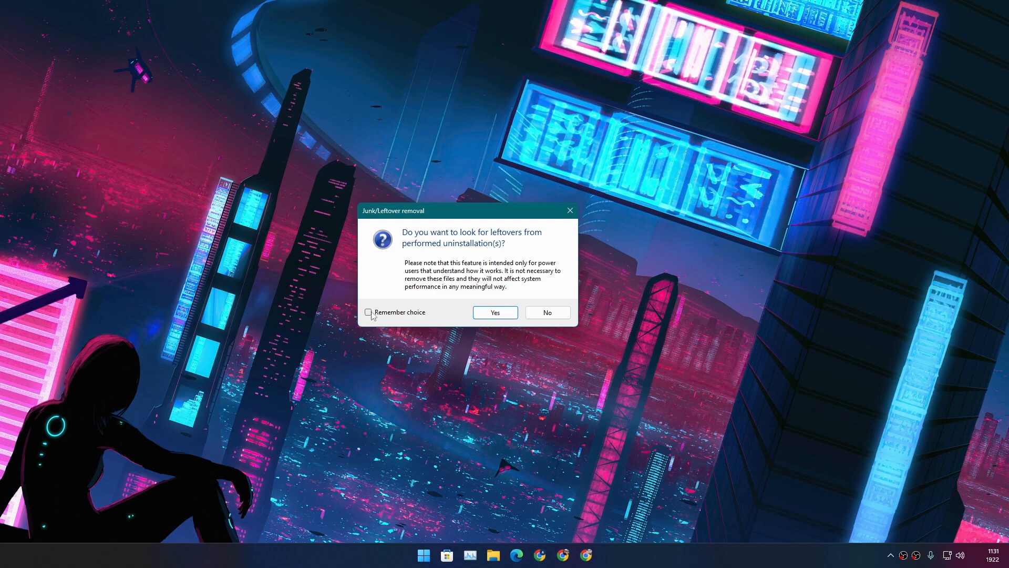
Answer Yes to scanning for leftovers and have that choice remembered for future uninstalls
click(368, 312)
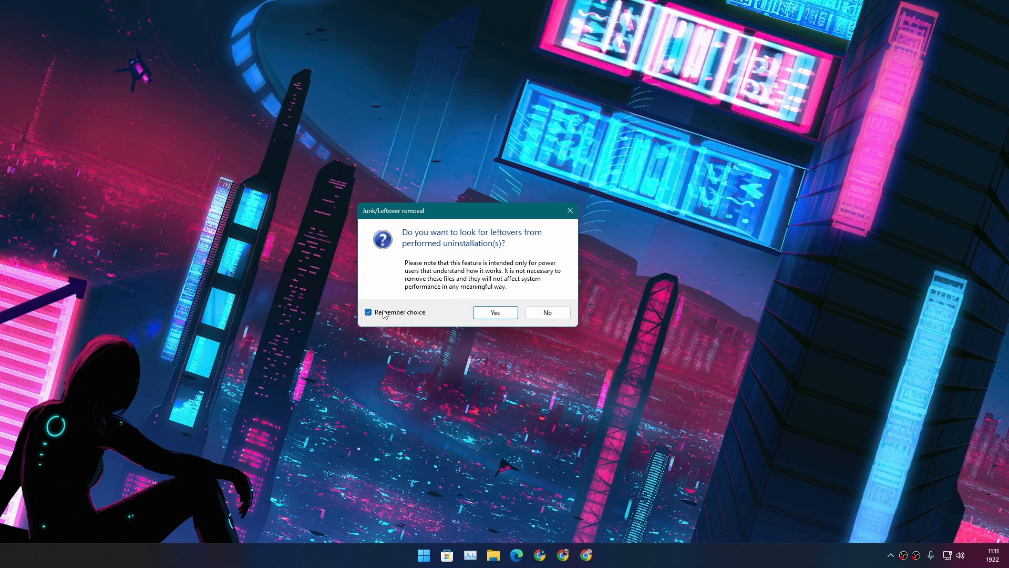
mouse_move(466, 303)
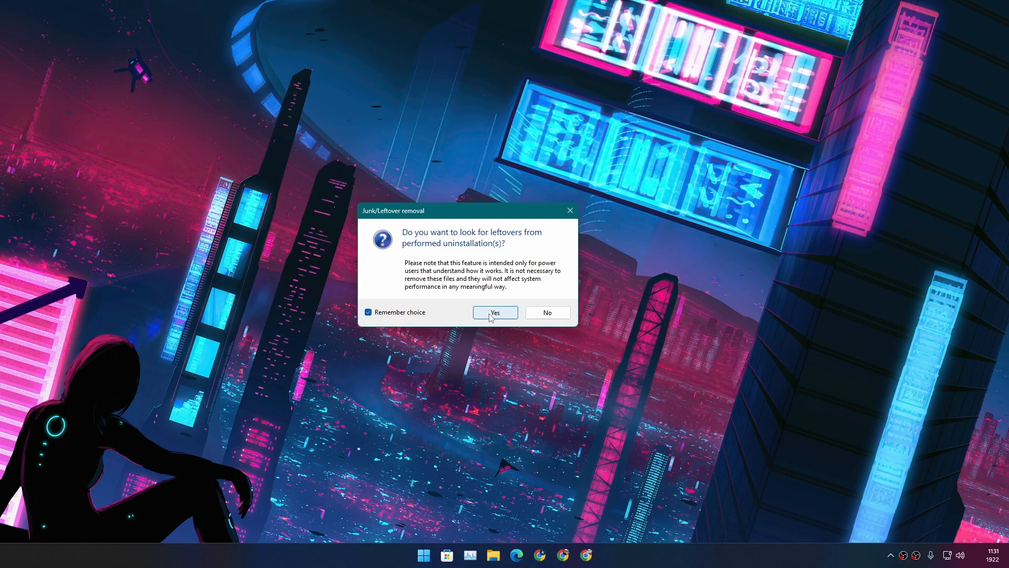
click(494, 313)
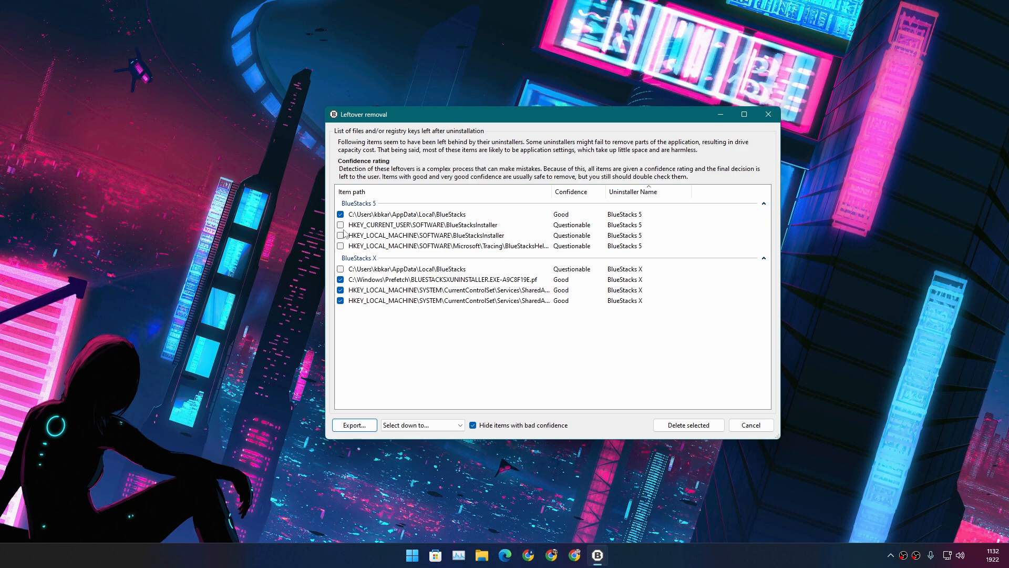
mouse_move(570, 228)
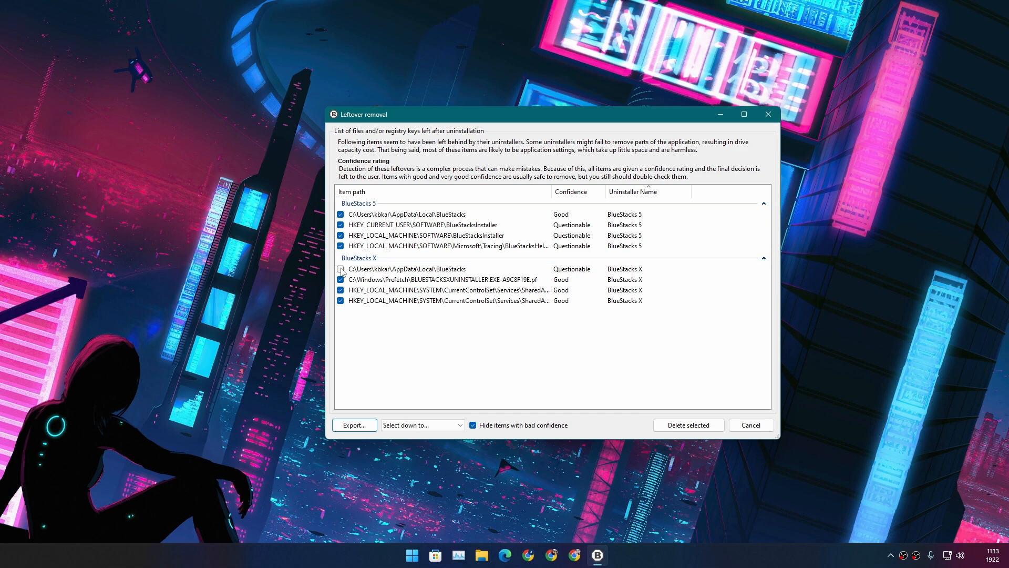
Mark every BlueStacks leftover, including the questionable AppData folder, and delete the selection
click(341, 268)
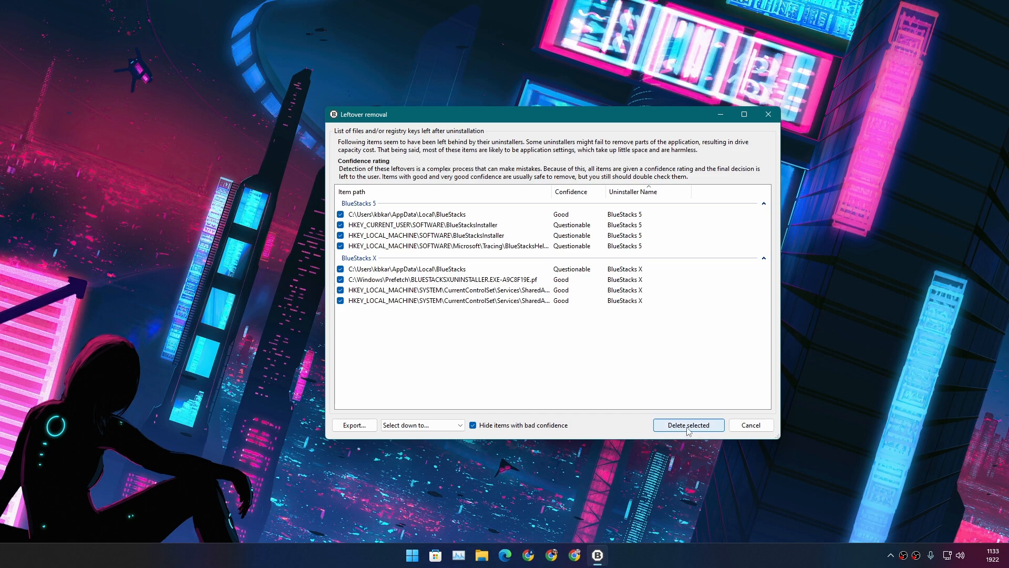
click(688, 424)
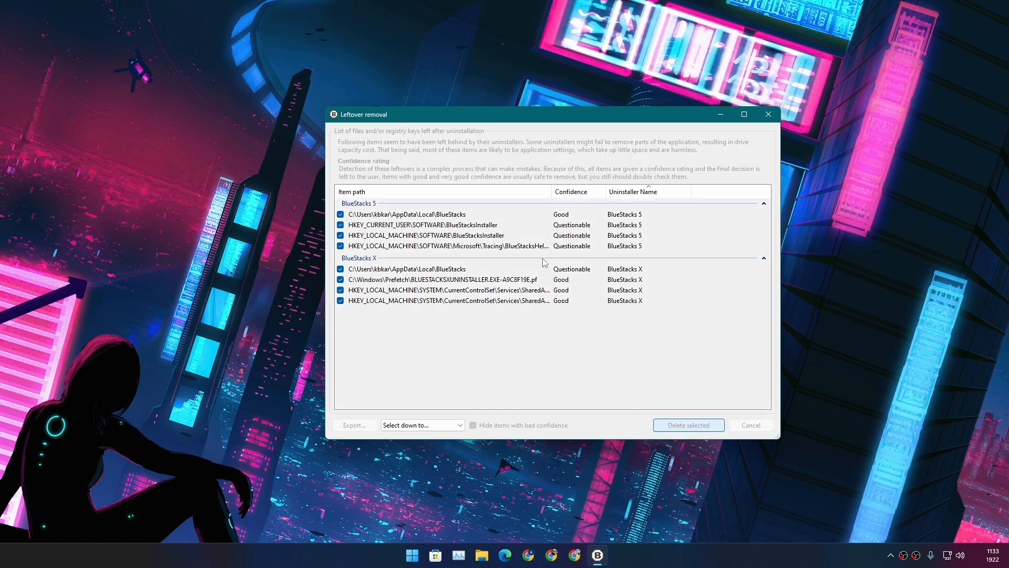
click(688, 425)
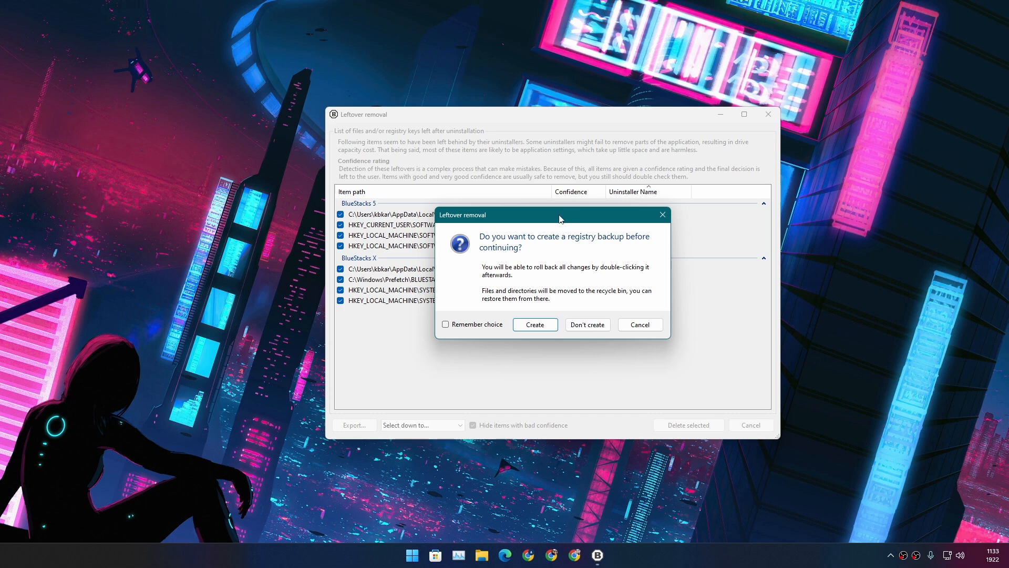
Delete the leftovers without creating a registry backup, returning to the now-empty 'blue' search
drag(558, 214, 534, 209)
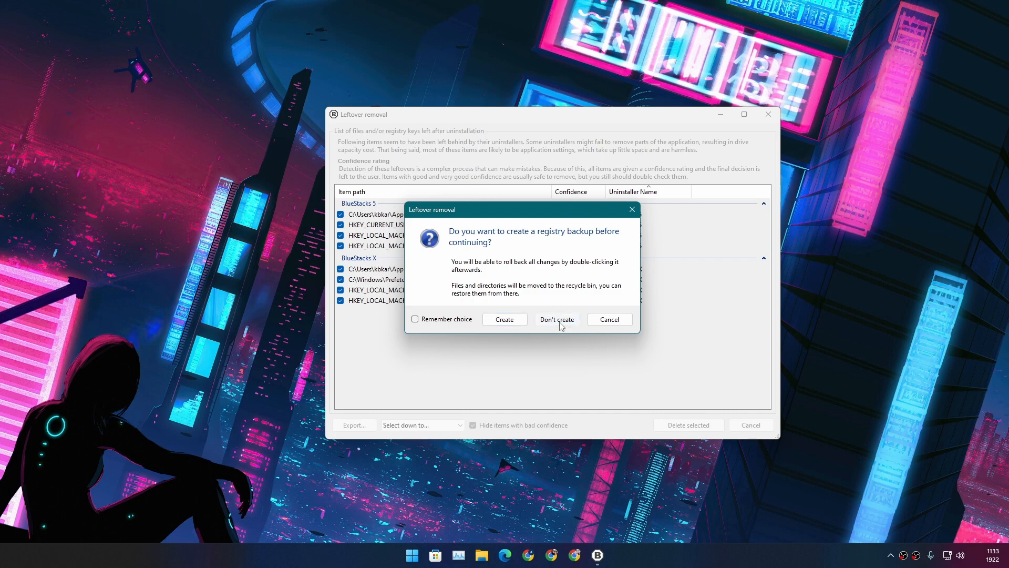
click(557, 318)
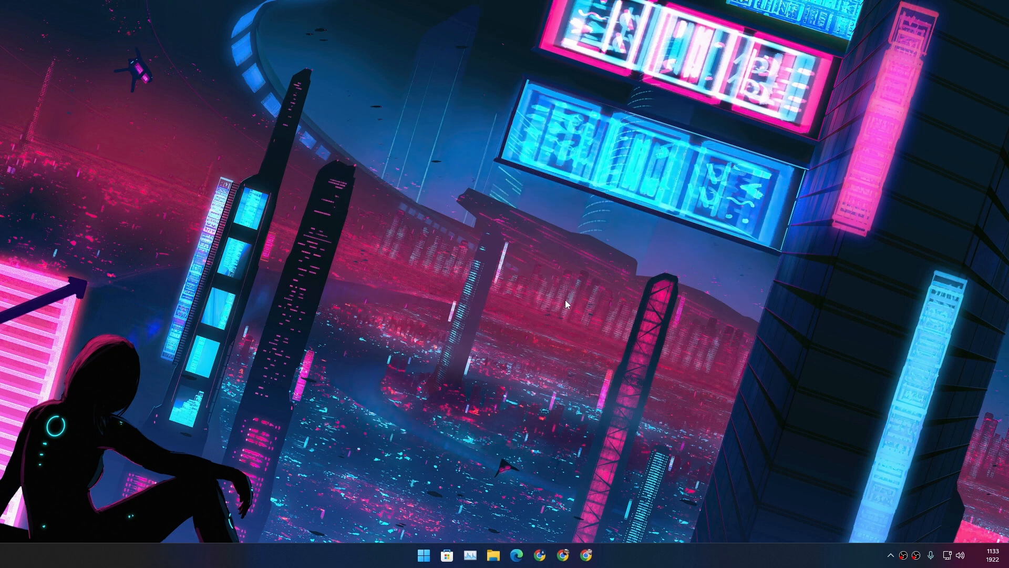
click(595, 554)
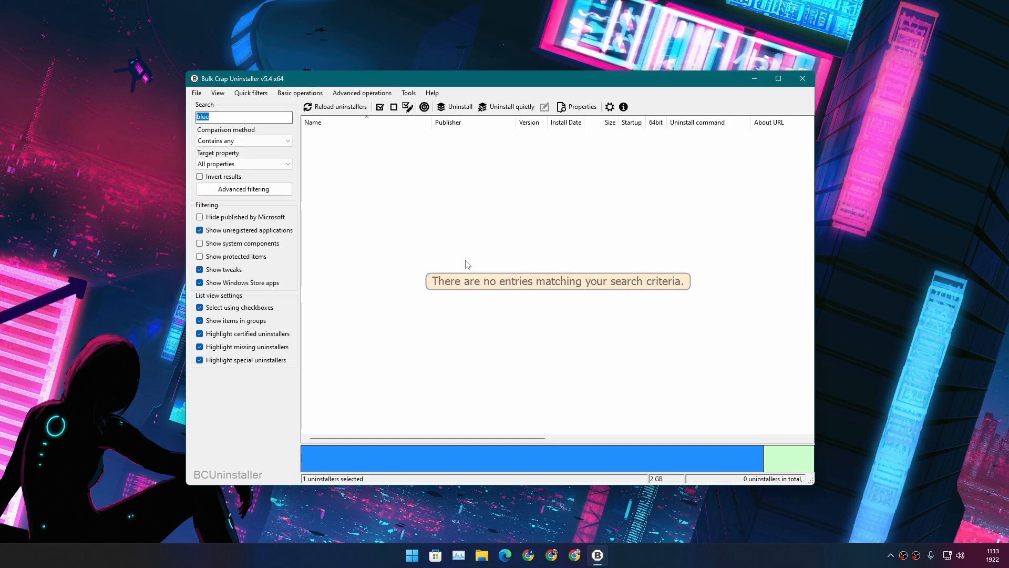
mouse_move(166, 121)
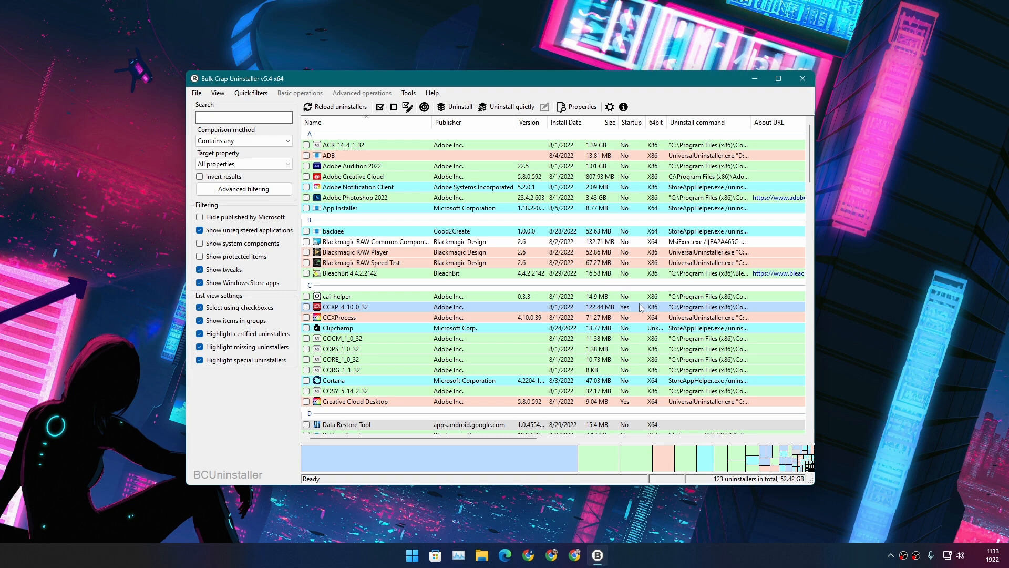
mouse_move(535, 328)
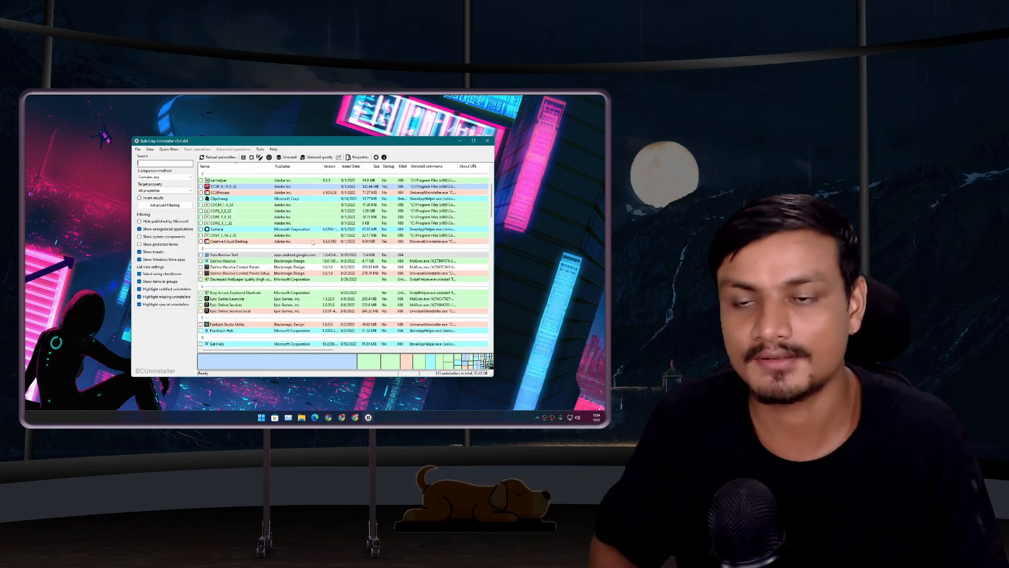
Scroll through the full 123-entry application list, then close Bulk Crap Uninstaller
scroll(down, 3)
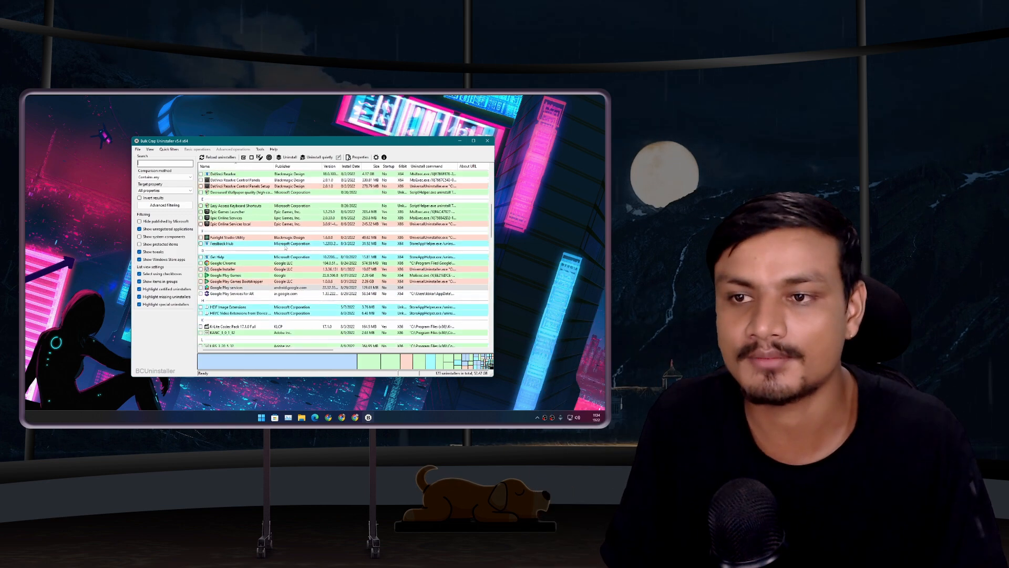
scroll(down, 3)
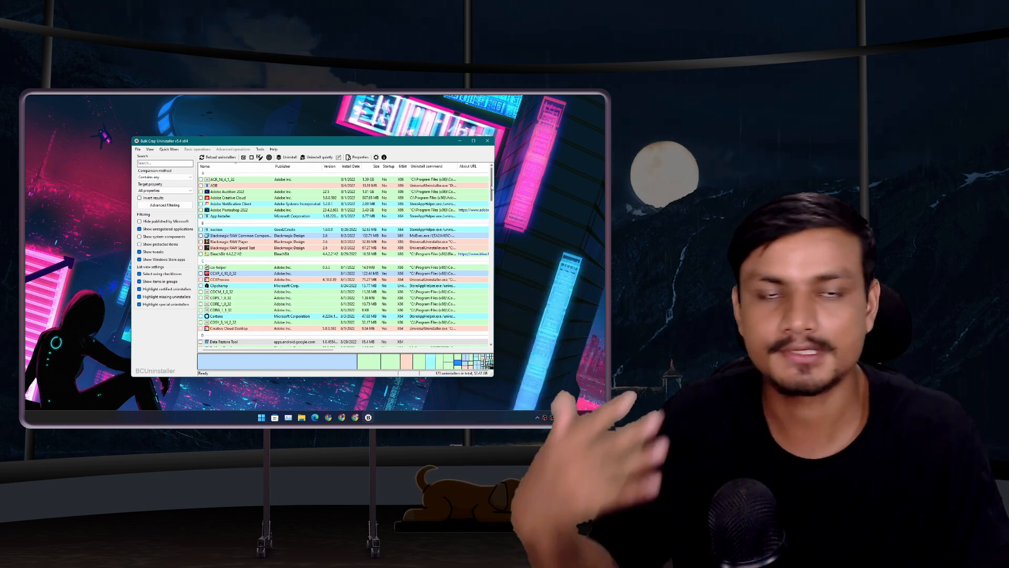
scroll(down, 3)
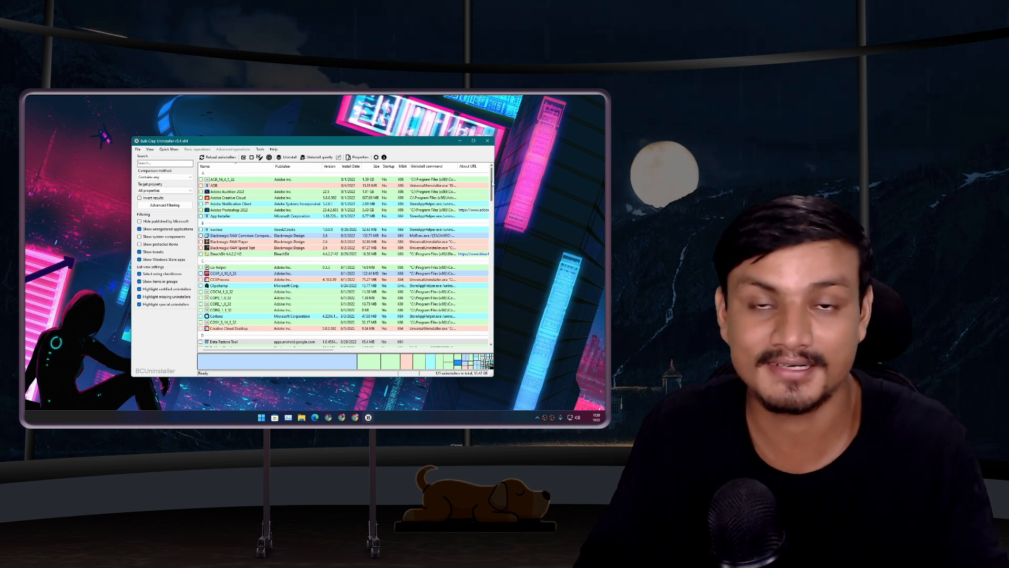
click(487, 141)
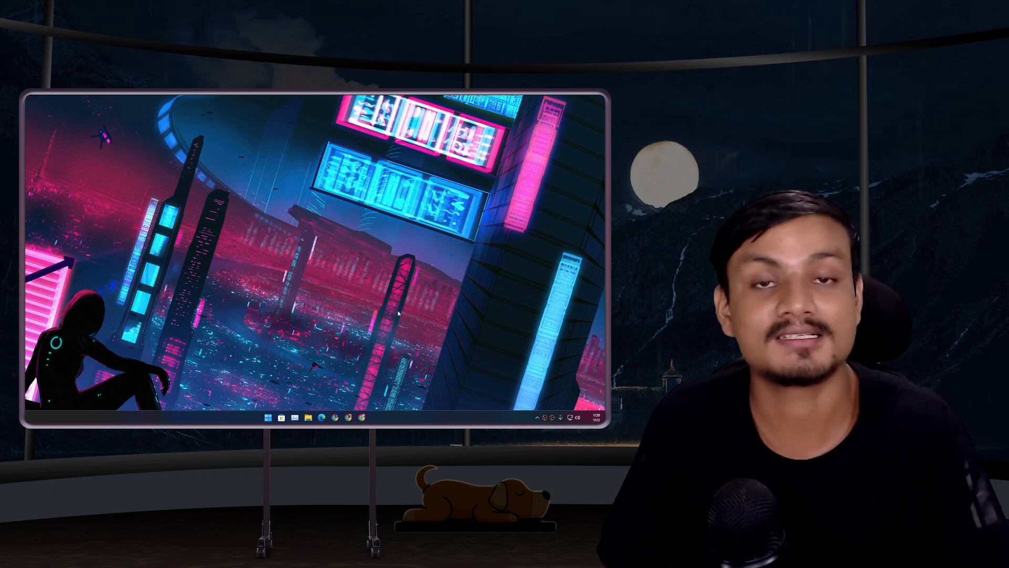